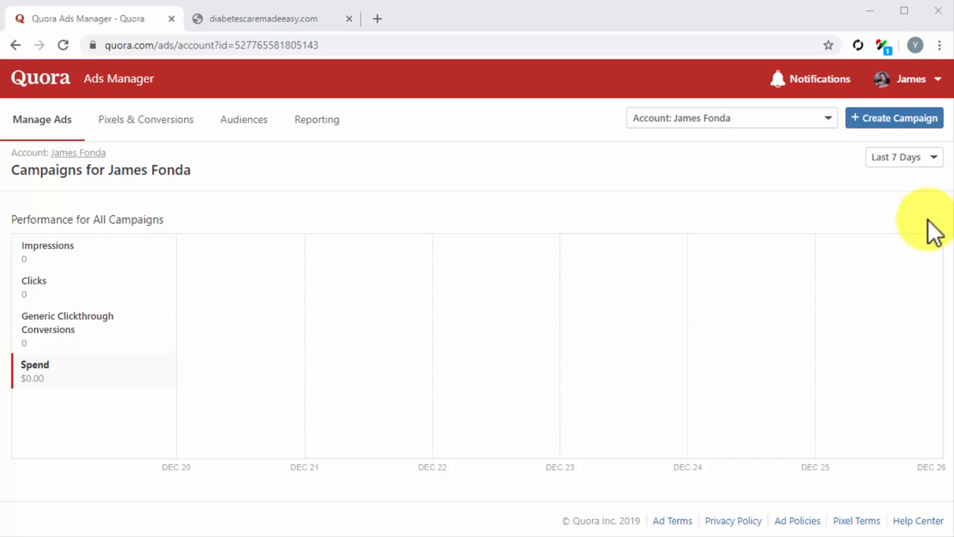
mouse_move(843, 216)
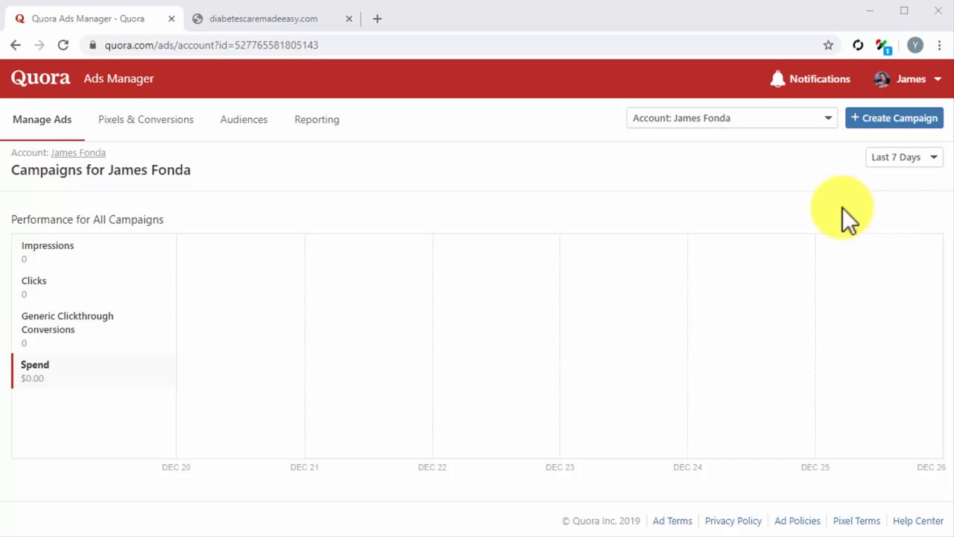
- Go to the Pixels & Conversions page to configure a Quora Pixel
click(146, 119)
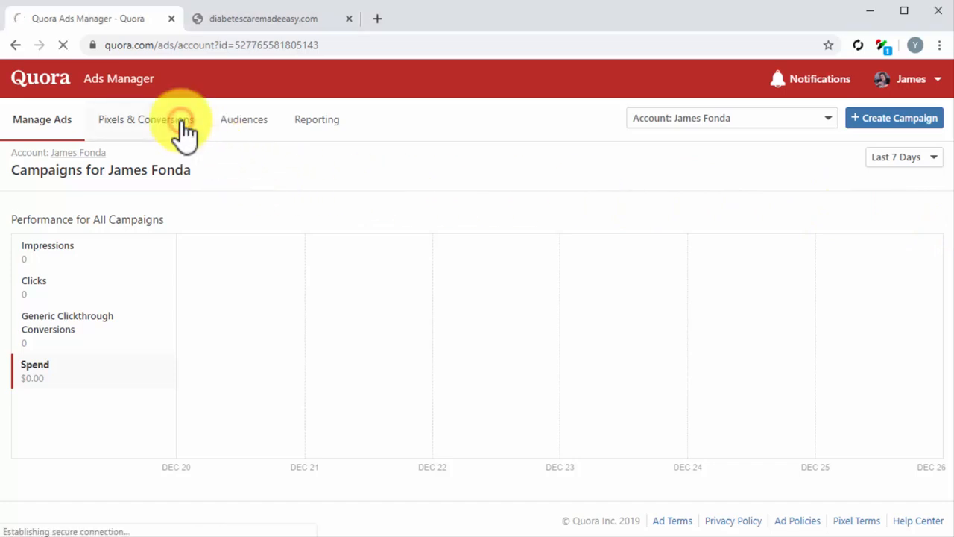
click(146, 119)
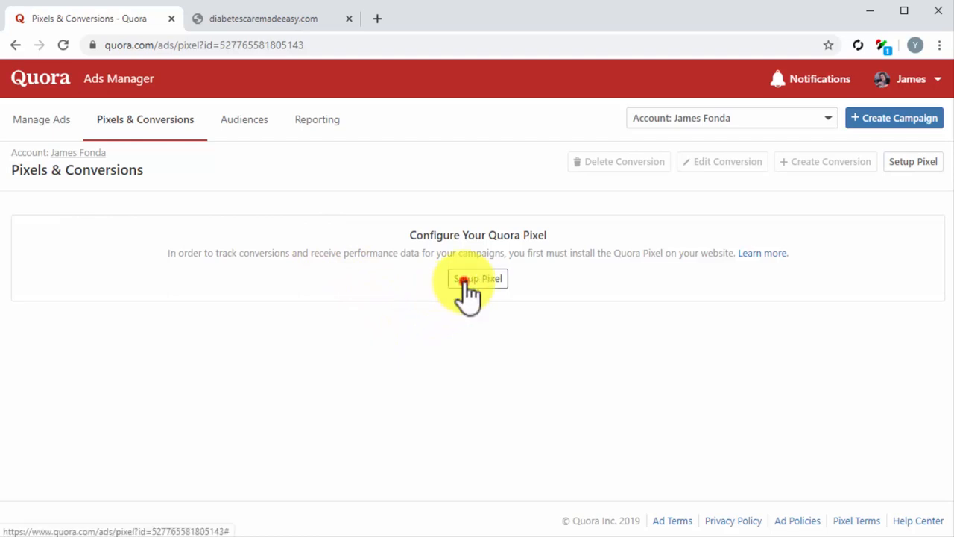
- Start pixel setup with Install Manually and copy the base JavaScript pixel code
click(478, 279)
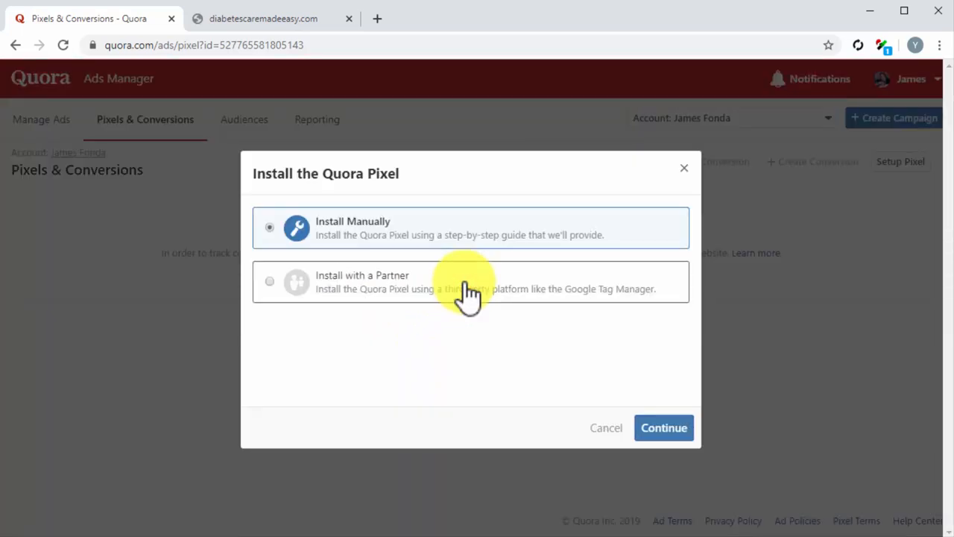
mouse_move(480, 289)
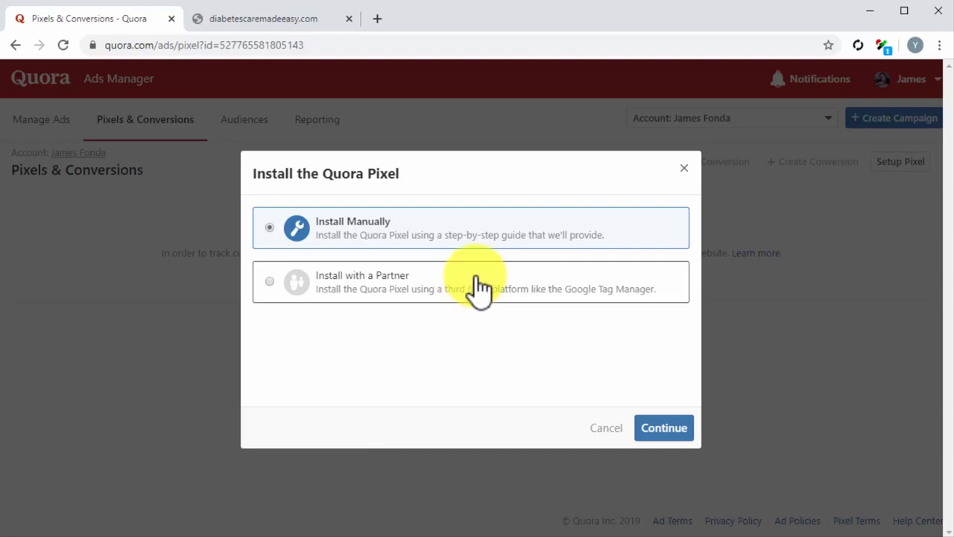
mouse_move(545, 253)
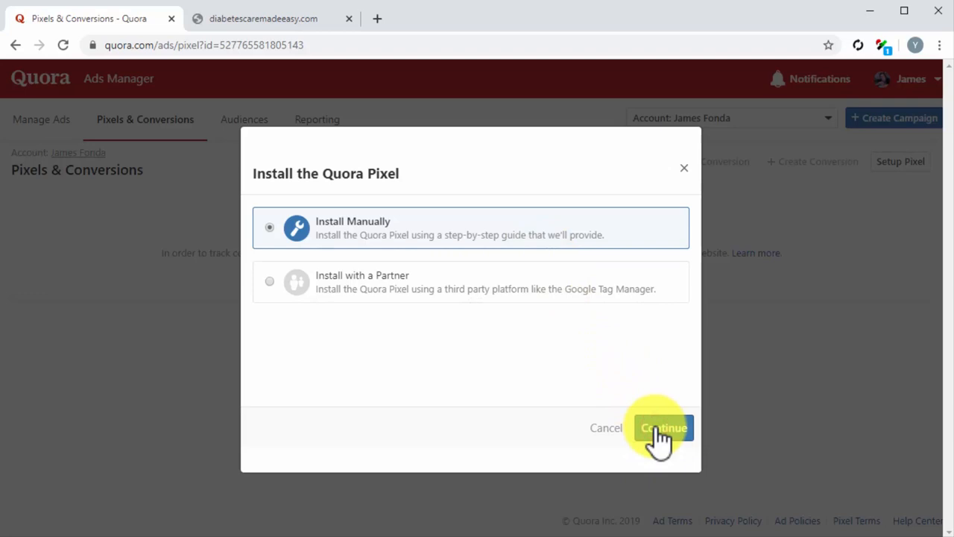
click(662, 427)
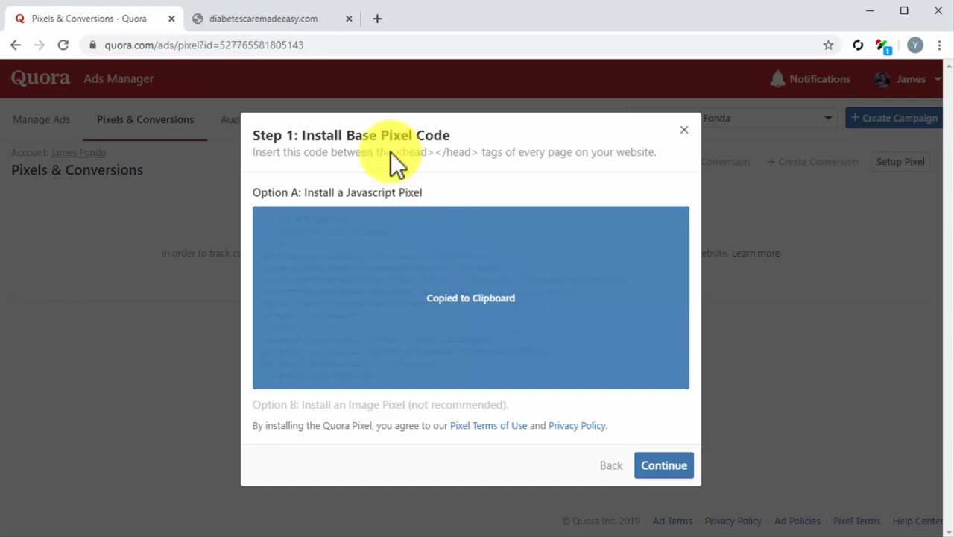
click(268, 18)
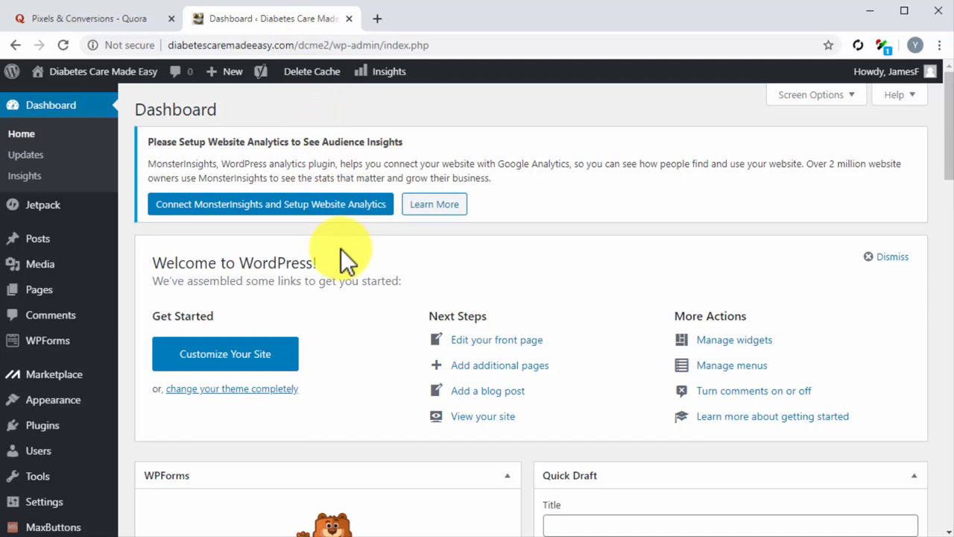
mouse_move(54, 374)
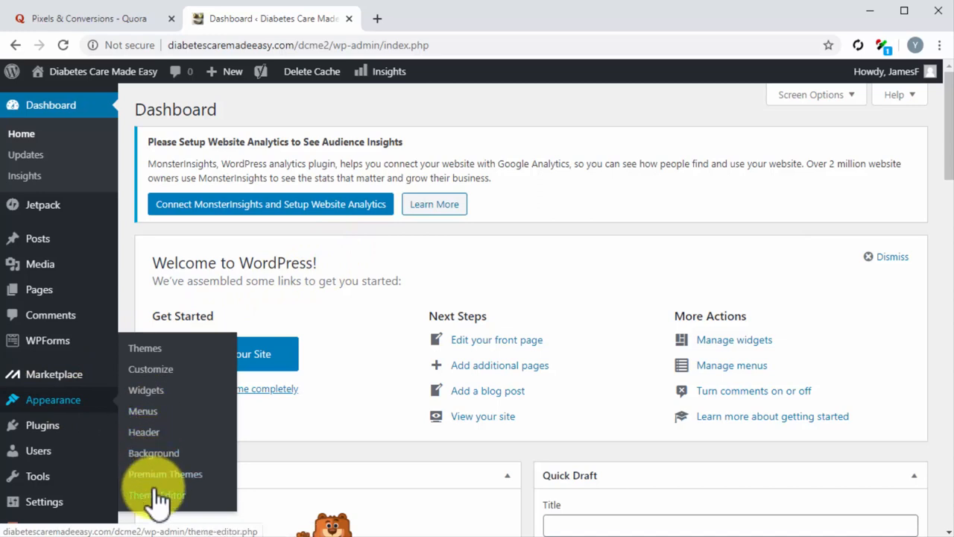
- Paste the Quora pixel code before </head> in the Twenty Sixteen header.php, then return to Quora
click(156, 495)
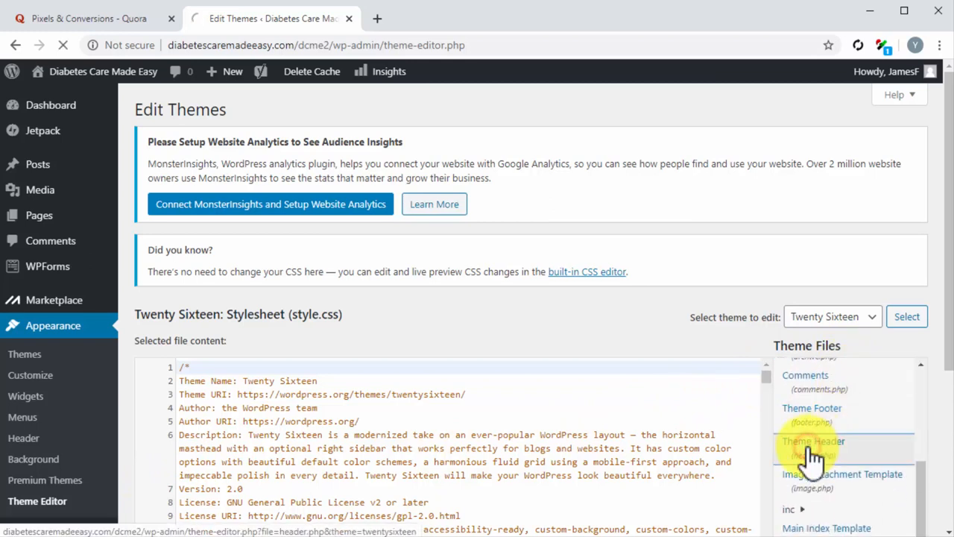
click(814, 441)
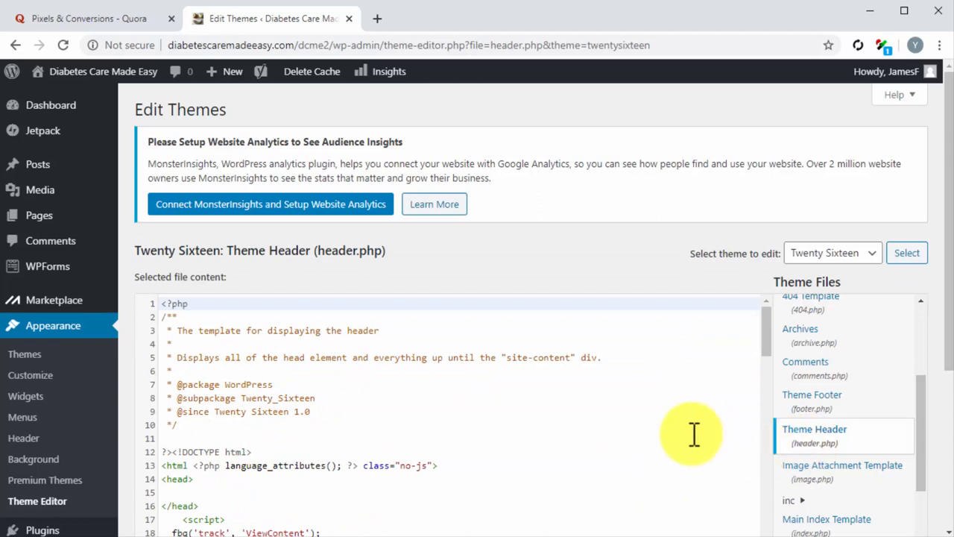
scroll(down, 3)
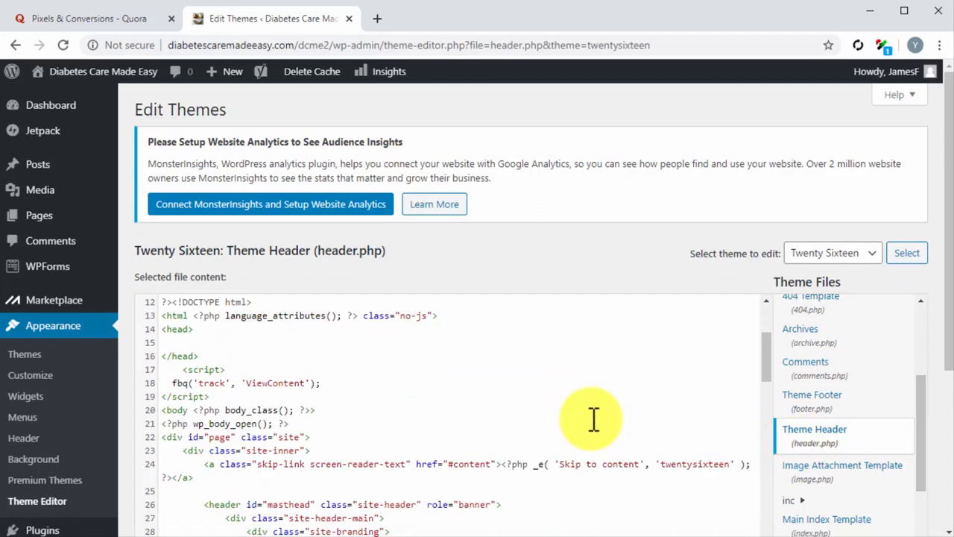
click(182, 341)
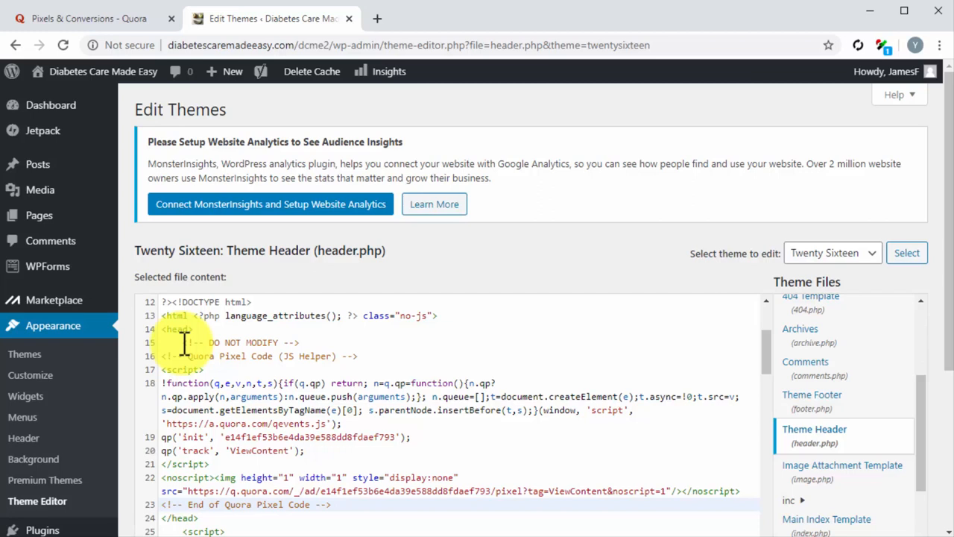
click(90, 18)
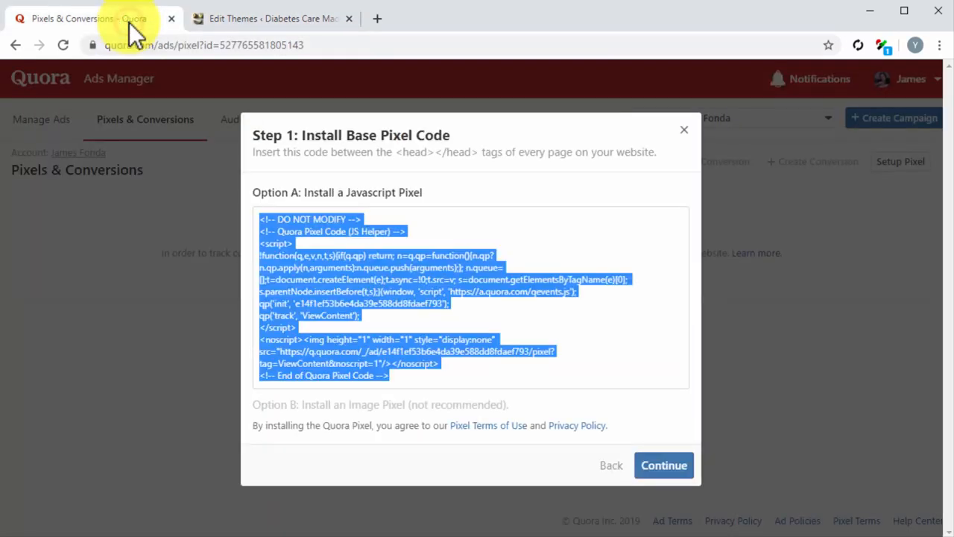
mouse_move(584, 425)
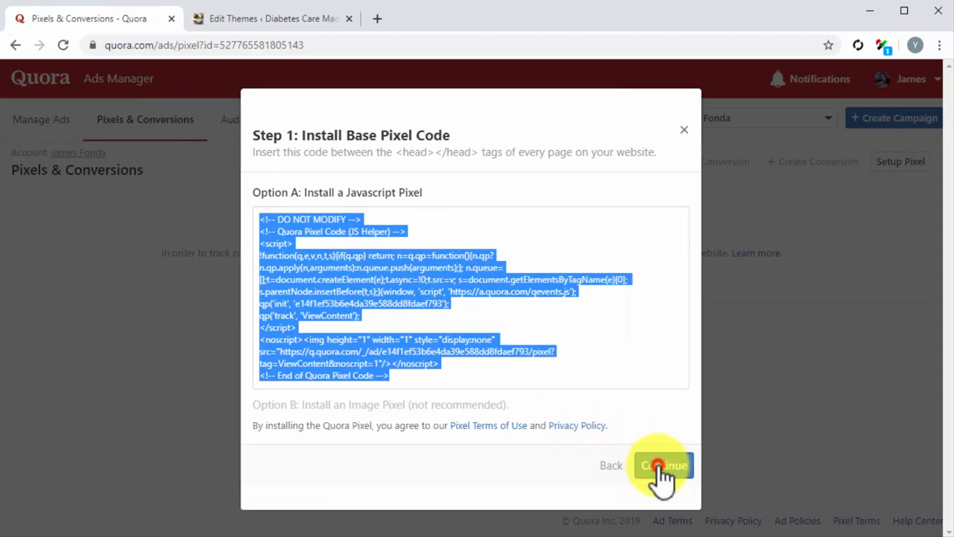
- Choose the Search standard event and copy its page-load event code
click(659, 465)
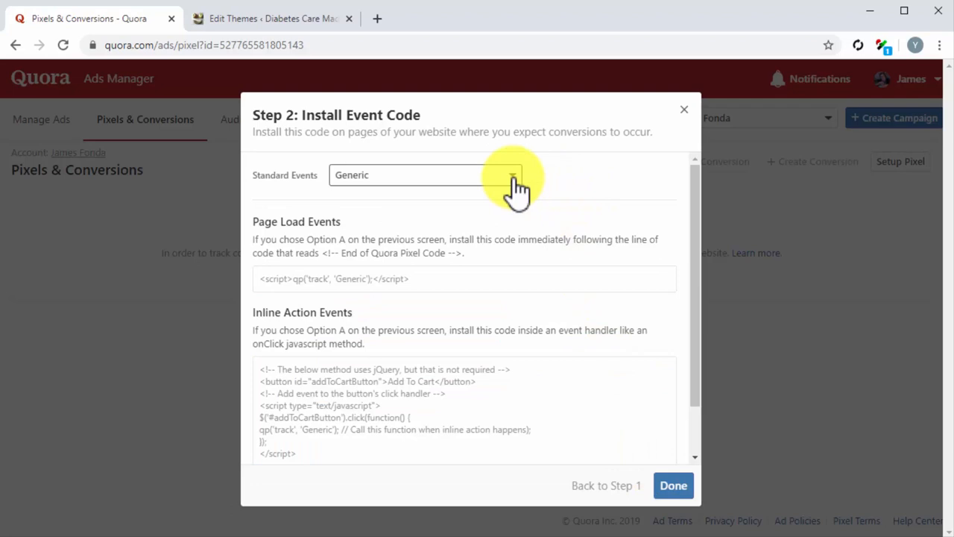
click(425, 174)
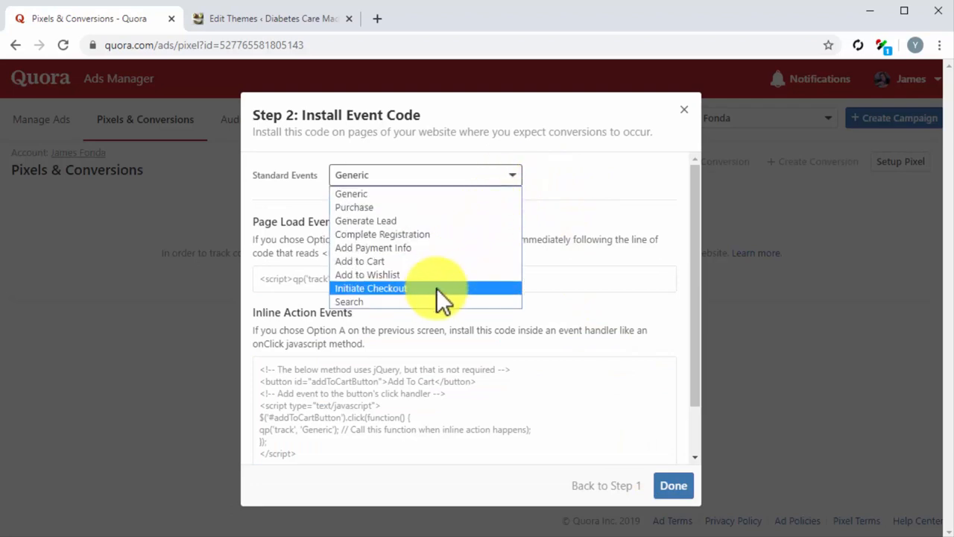
click(349, 301)
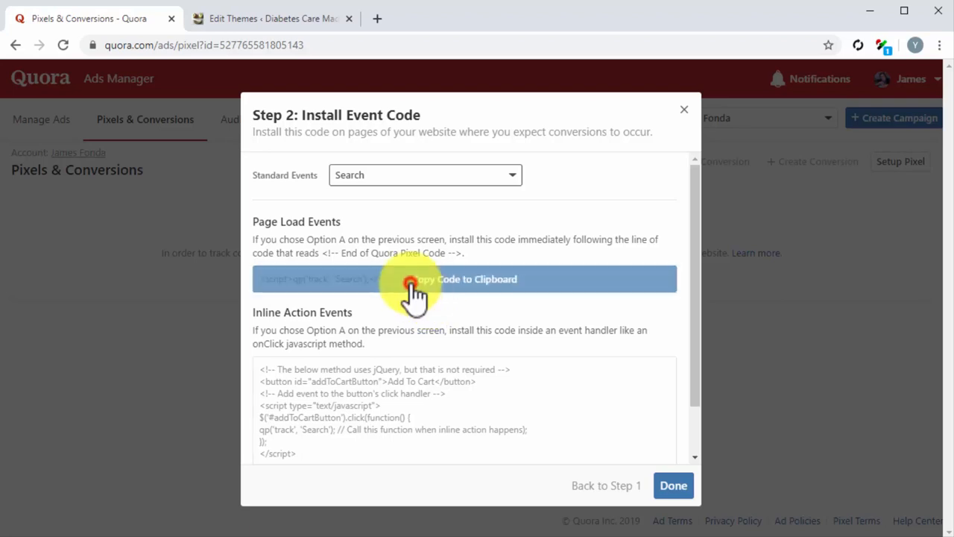
click(269, 18)
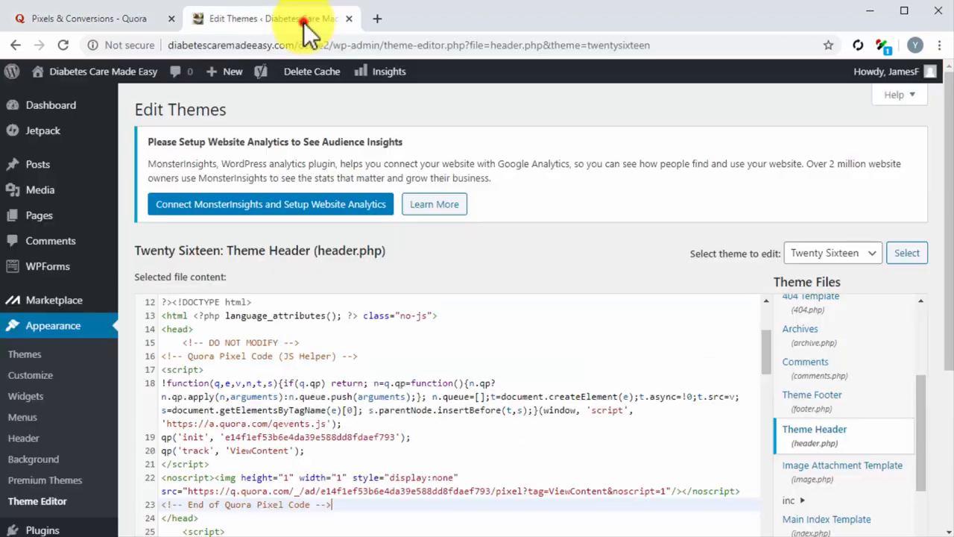
- Add the Search event code after the pixel code in header.php, update the file, and finish Quora's install steps
scroll(down, 3)
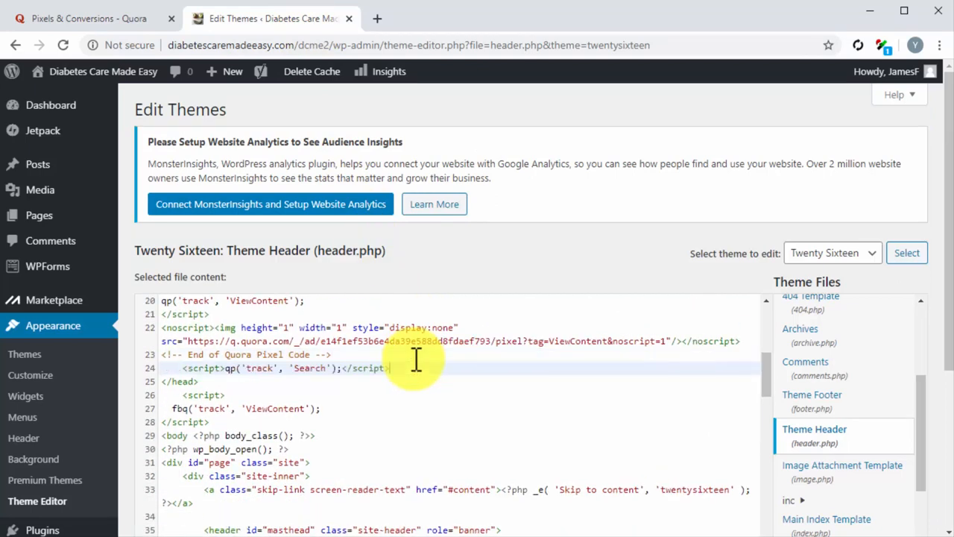
scroll(down, 3)
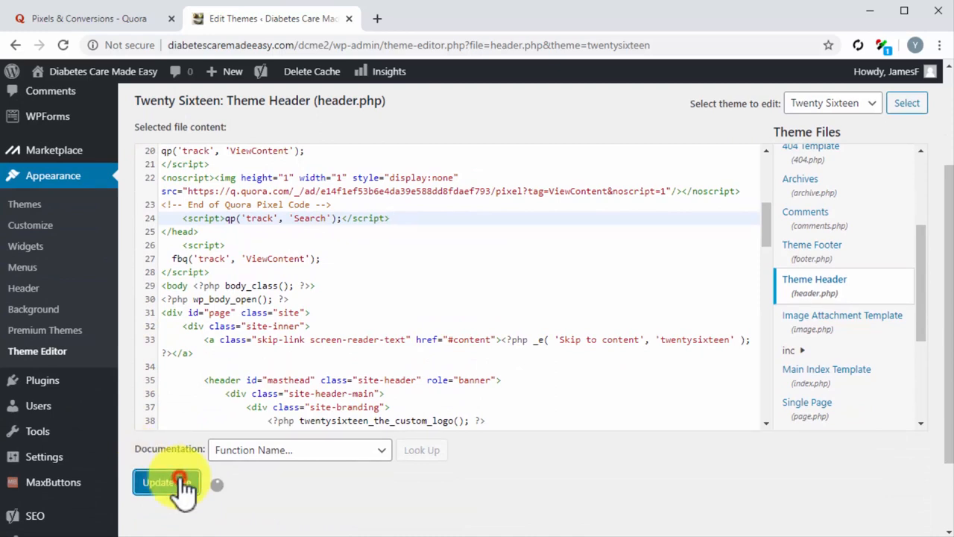
click(158, 483)
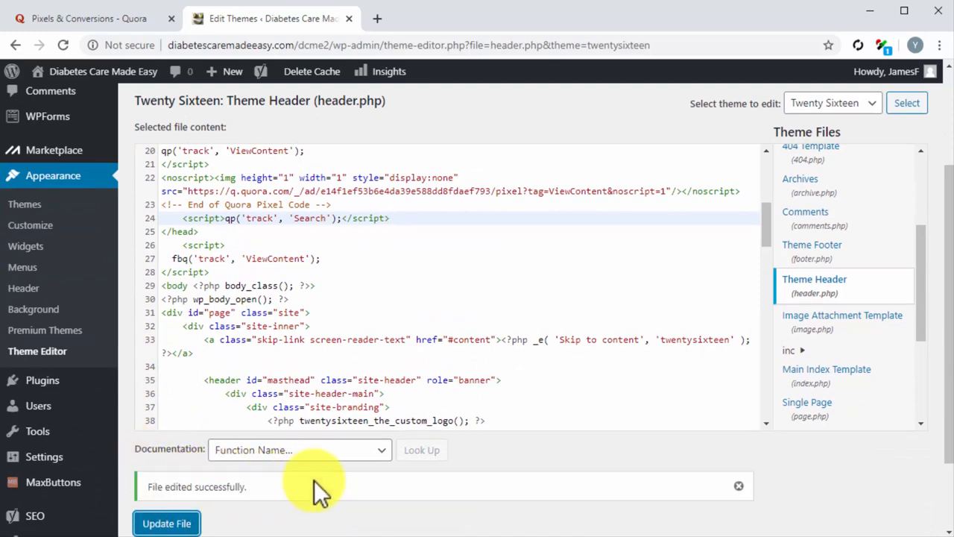
click(89, 18)
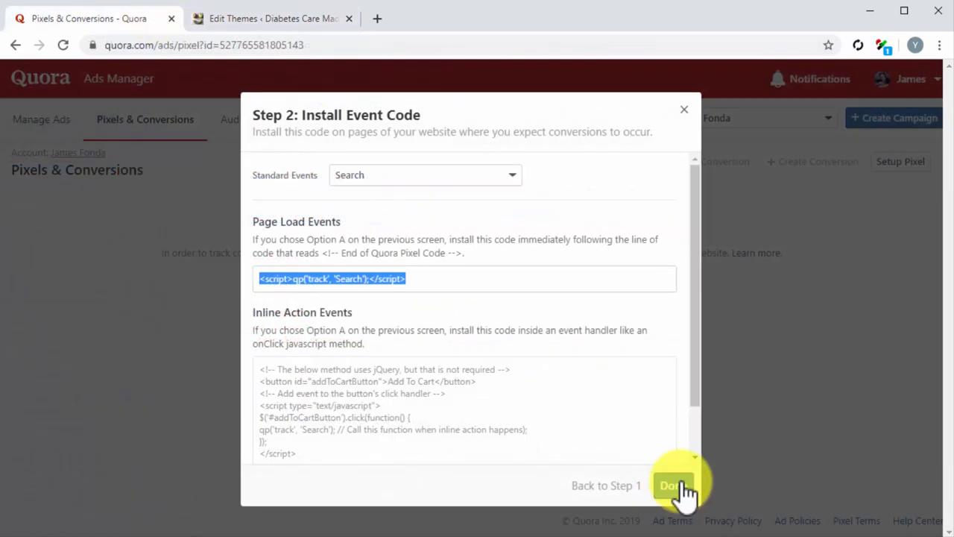
click(672, 487)
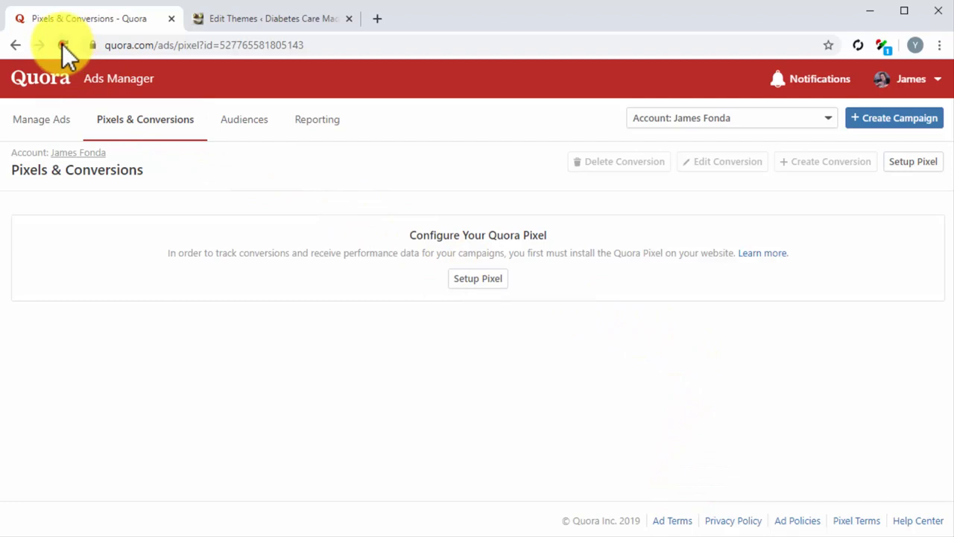
- Reload Pixels & Conversions to see Search listed as an active conversion with 3 events
click(62, 44)
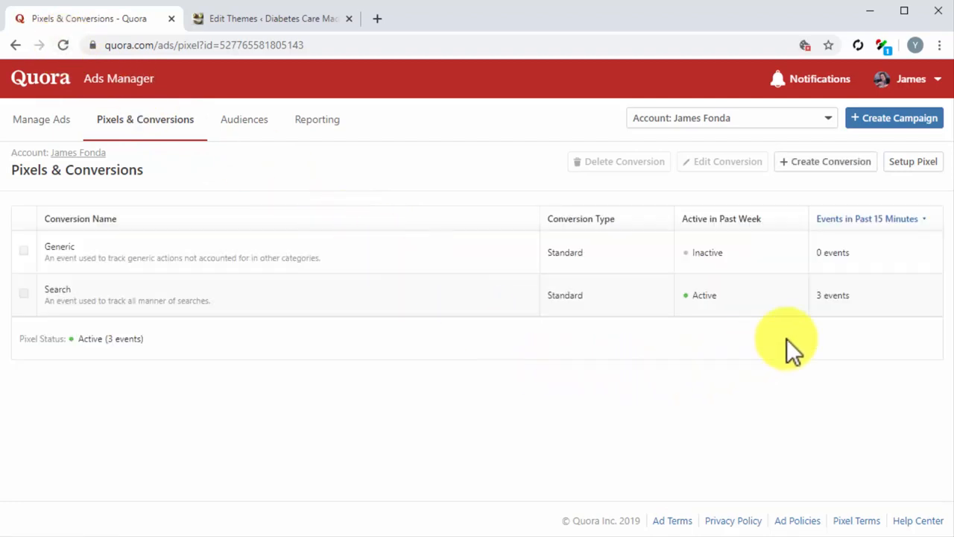
mouse_move(838, 340)
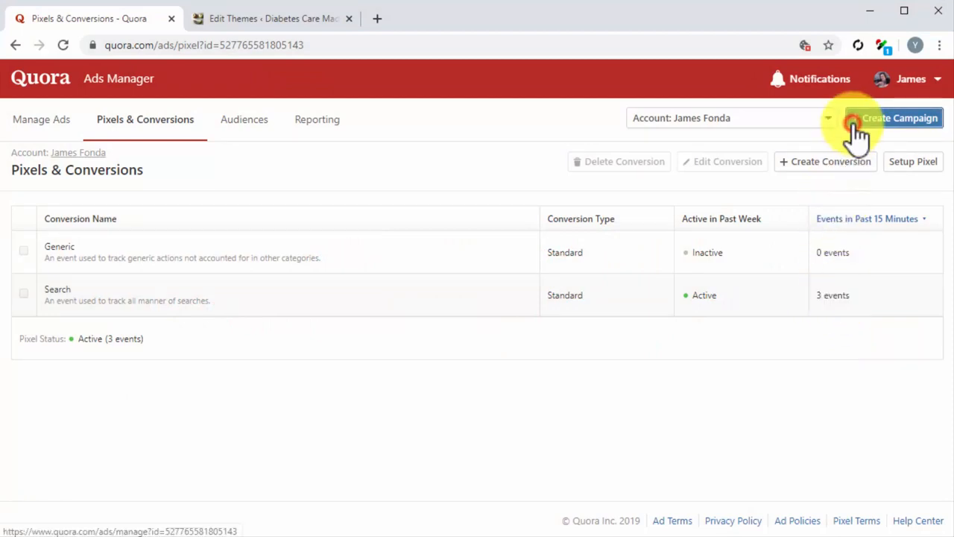
- Create a conversions campaign tracking Search with a $25 daily maximum budget and continue to the ad set
click(901, 118)
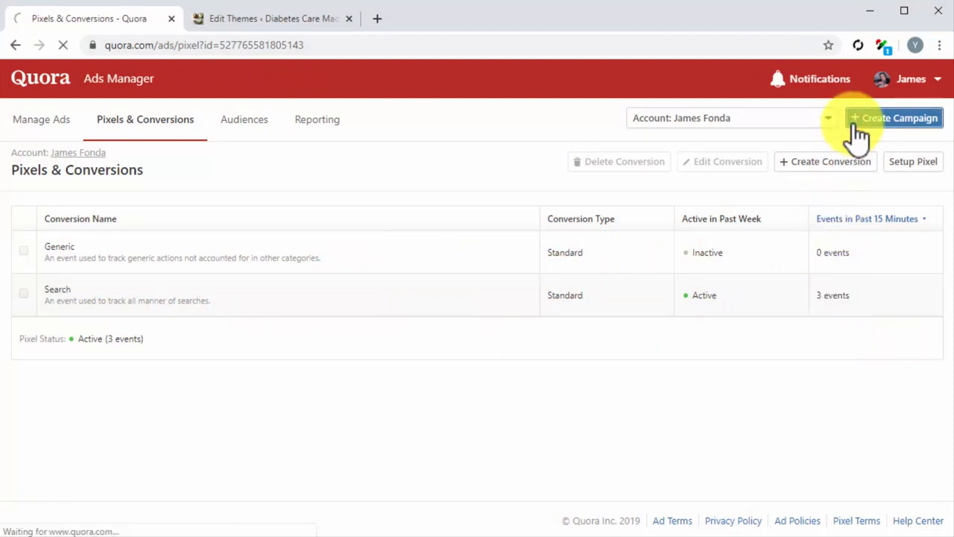
click(895, 118)
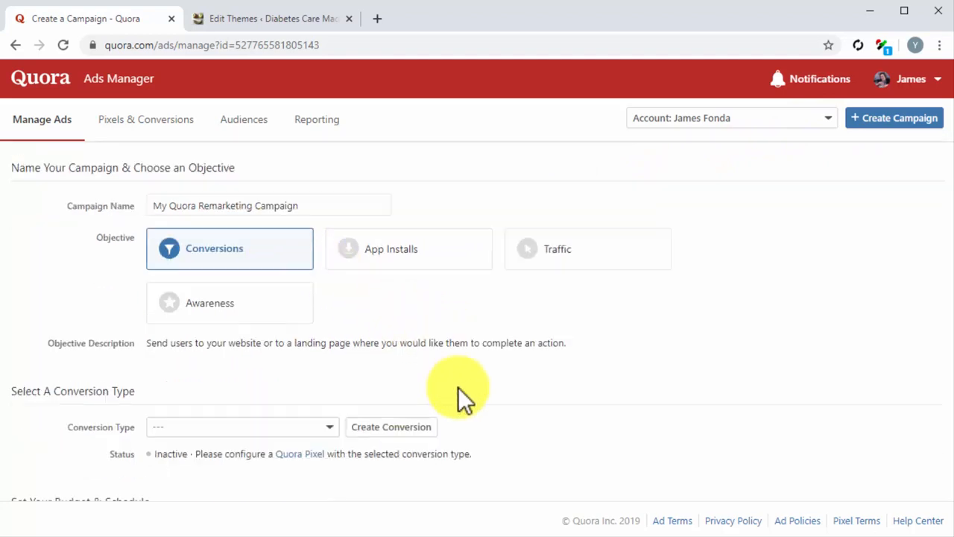
scroll(down, 3)
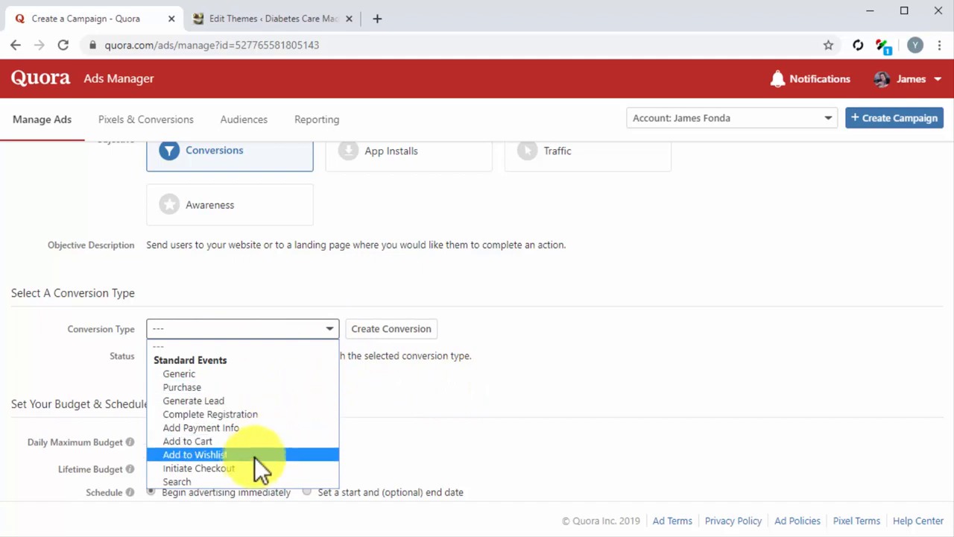
click(176, 480)
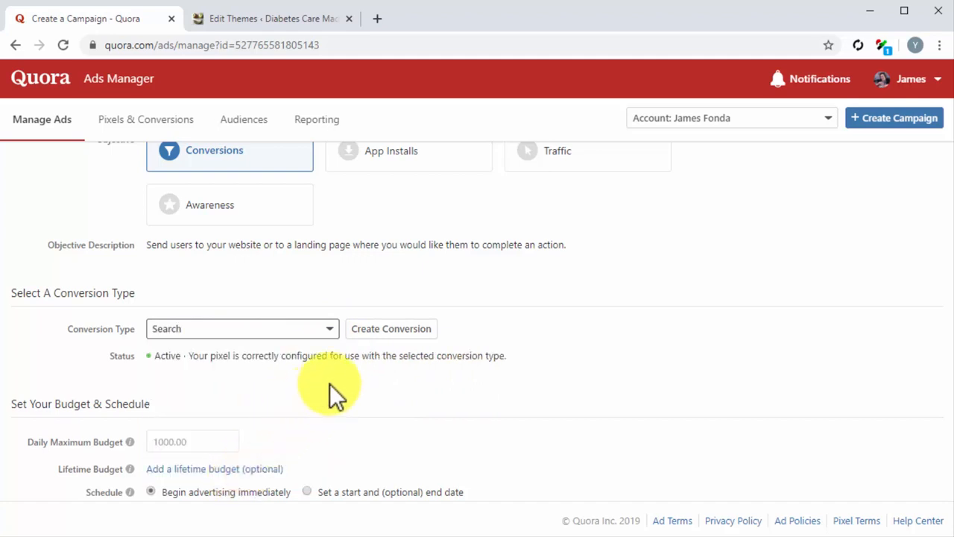
scroll(down, 3)
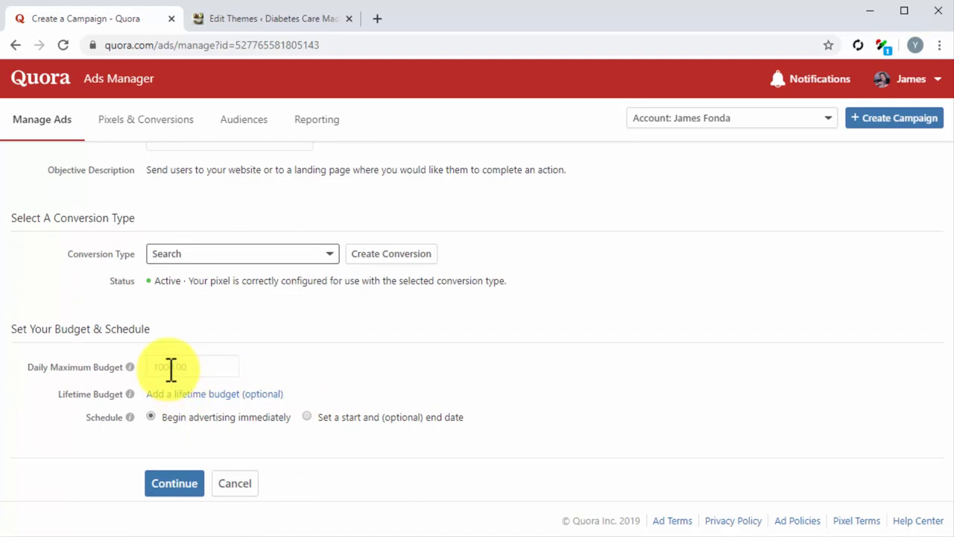
text(25.00)
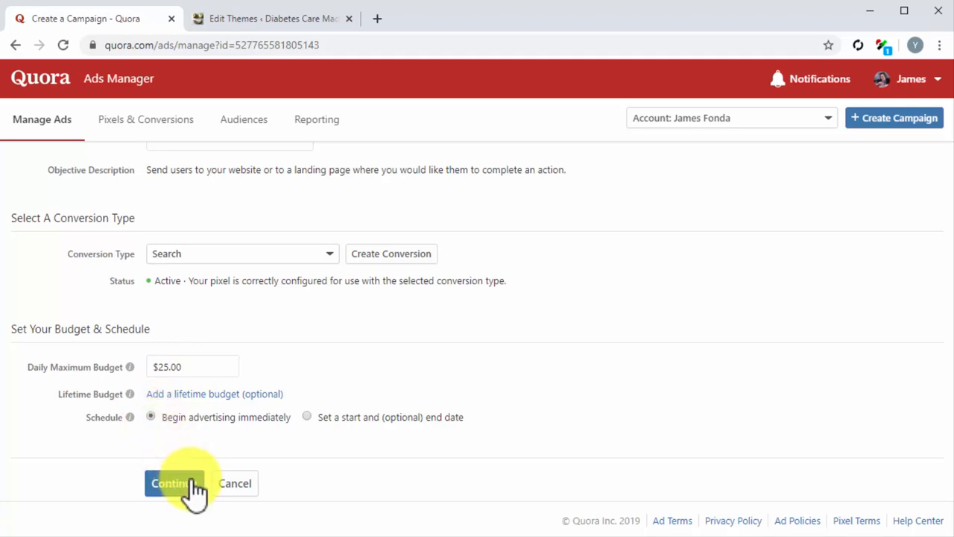
click(173, 483)
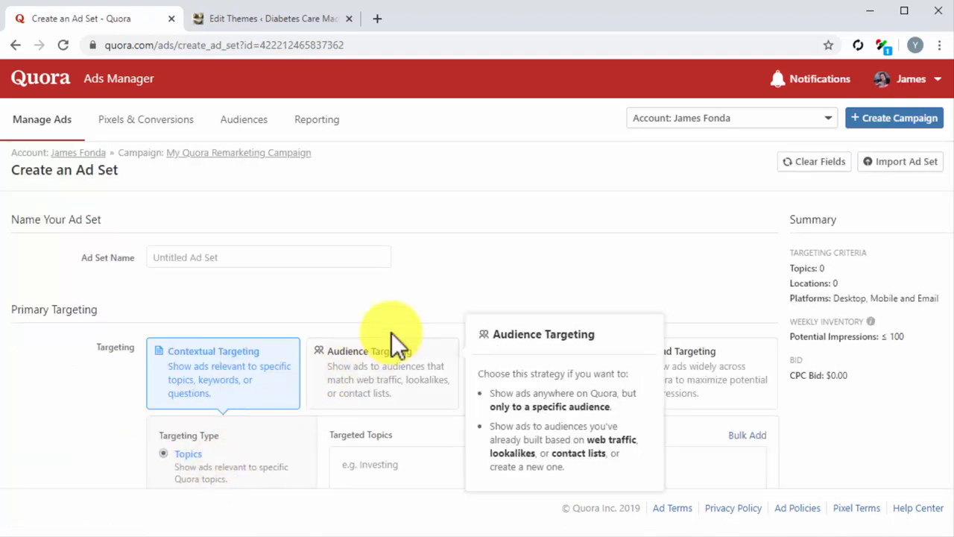
mouse_move(343, 257)
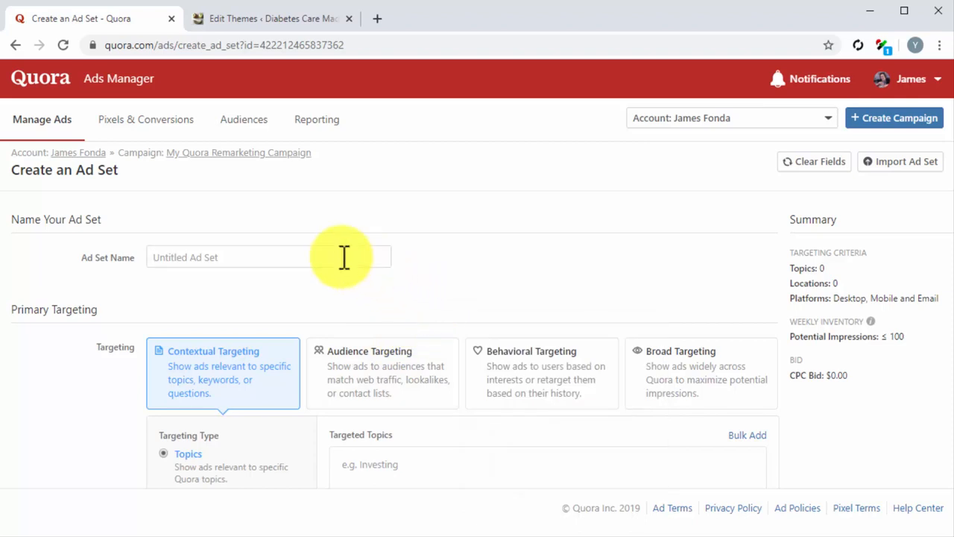
- Name the ad set 'My Remarketing Ad Set', keep the 3 topics and United States, and target all mobile devices
text(My R)
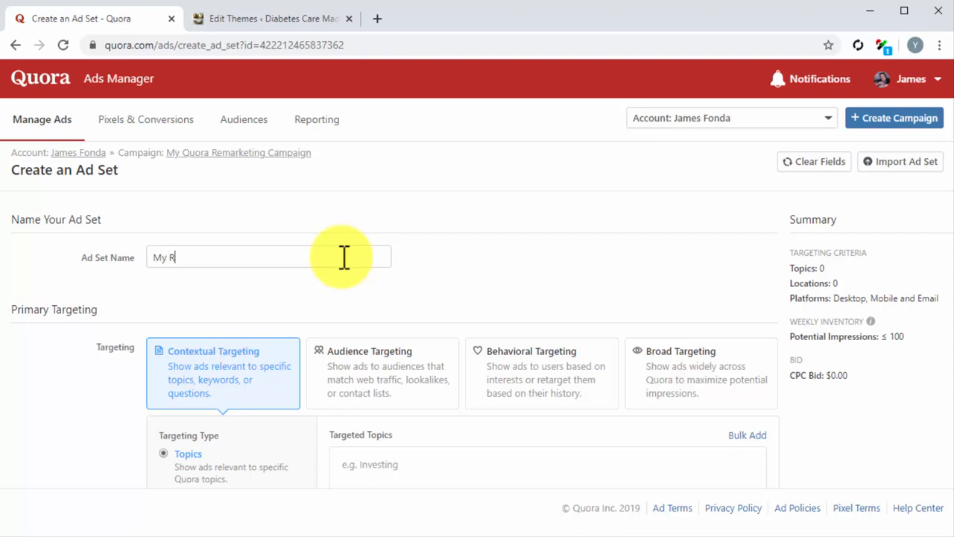
text(emarketing Ad Set)
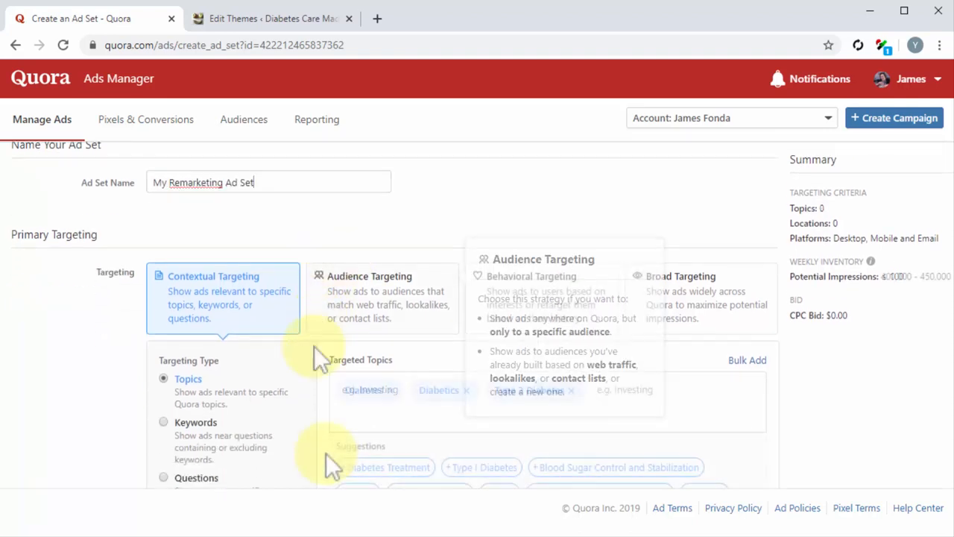
scroll(down, 3)
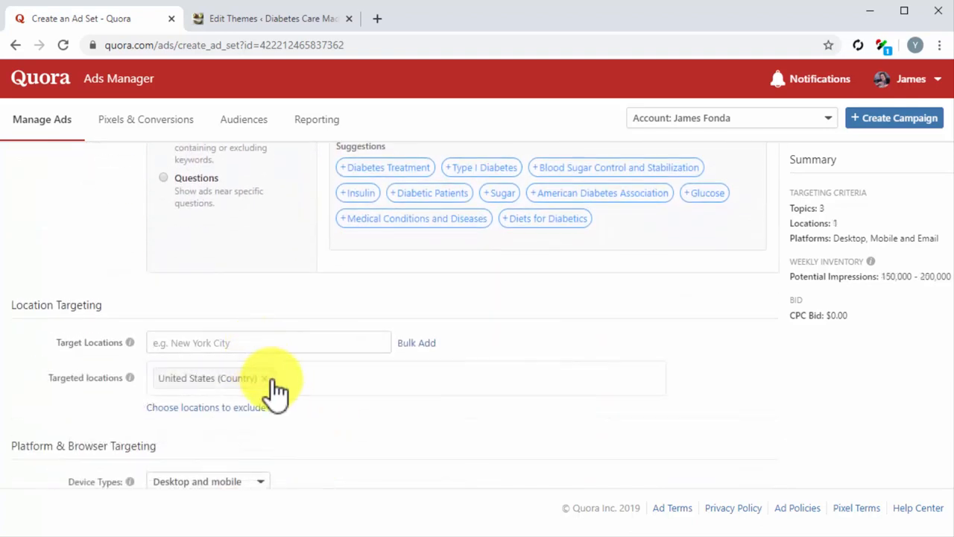
scroll(down, 3)
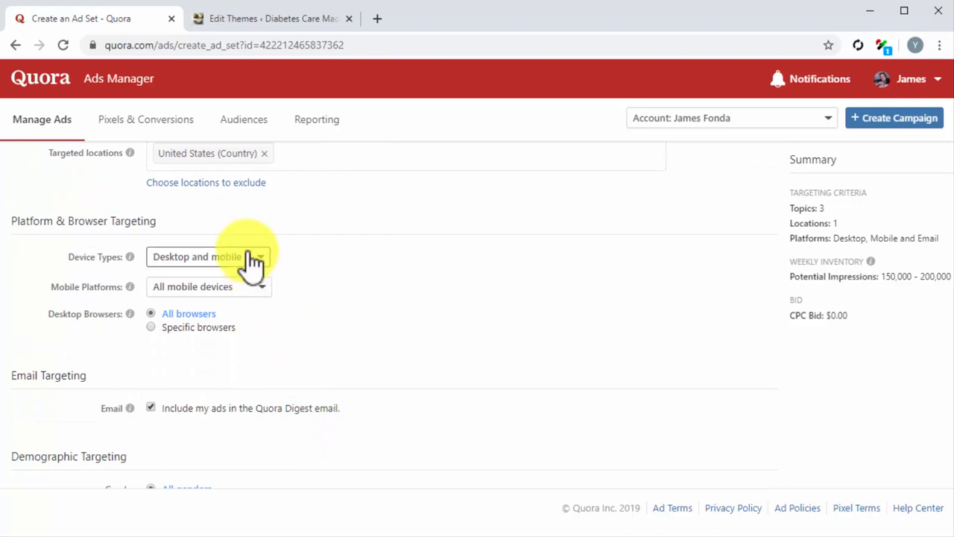
click(208, 286)
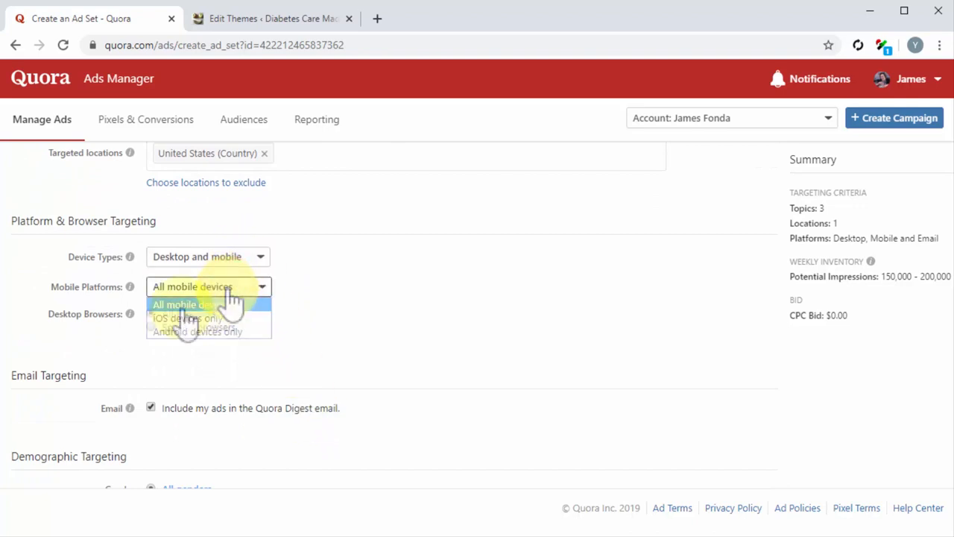
click(209, 304)
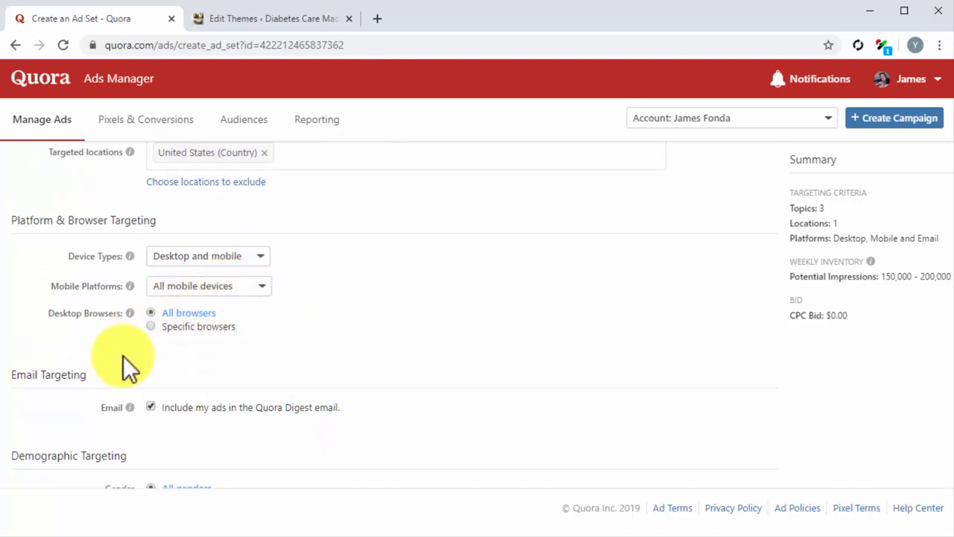
scroll(down, 3)
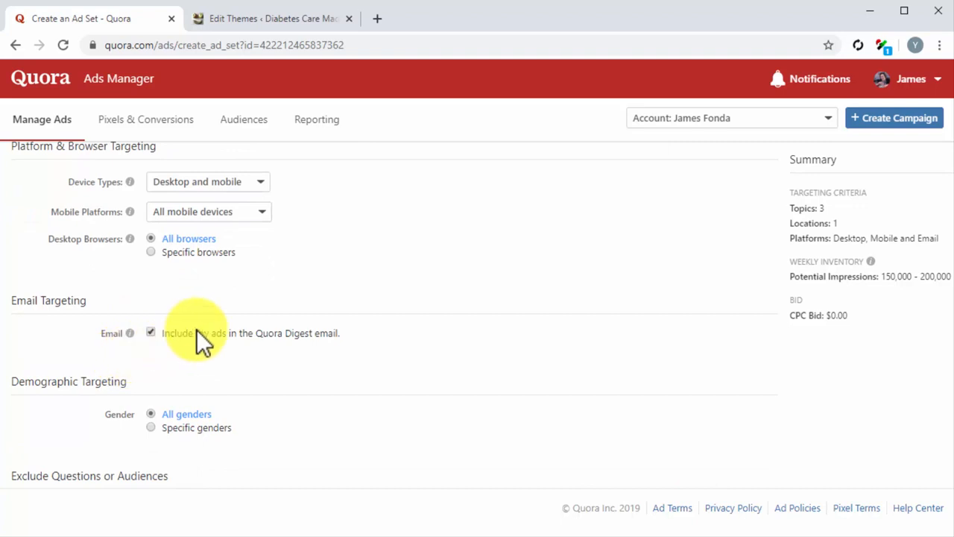
scroll(down, 3)
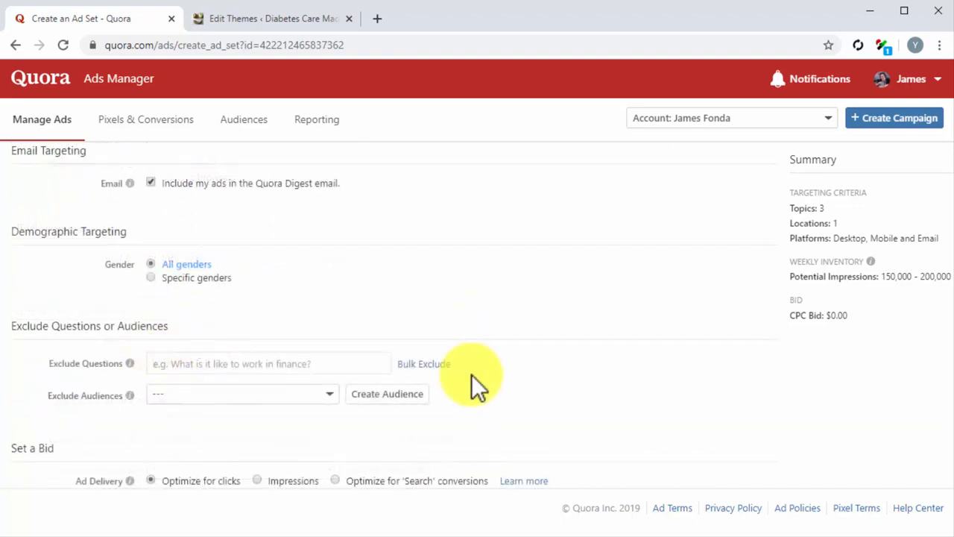
scroll(down, 3)
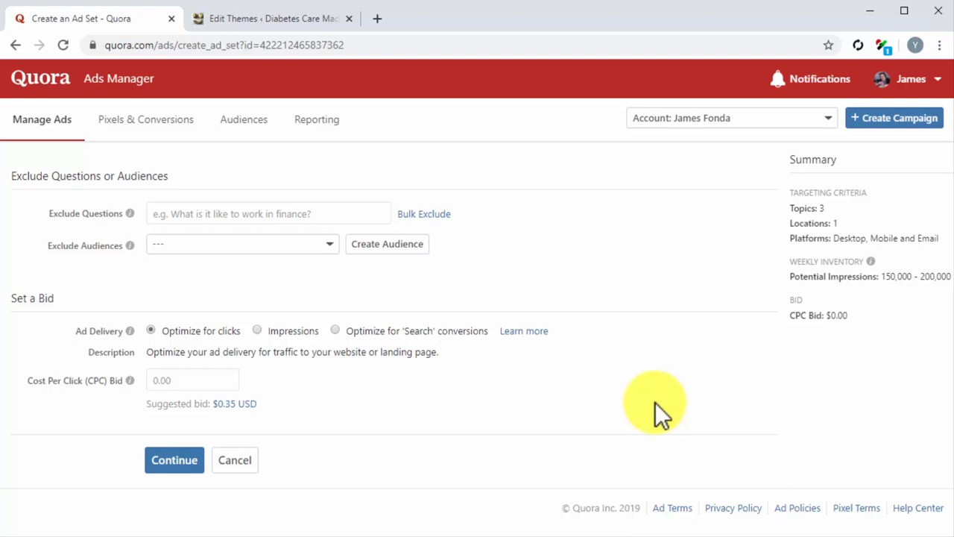
mouse_move(343, 340)
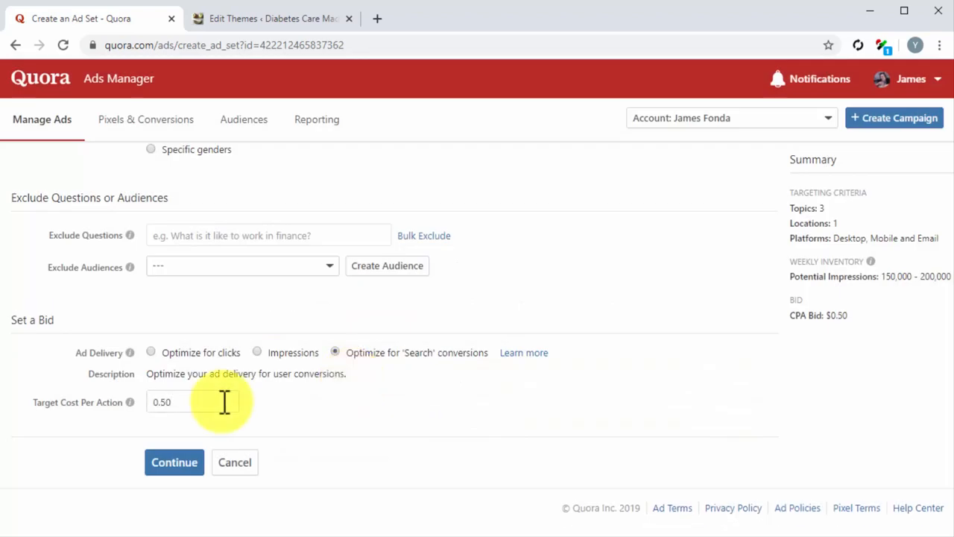
- Bid $0.50 target cost per Search conversion and continue to the Create a New Ad page
click(173, 462)
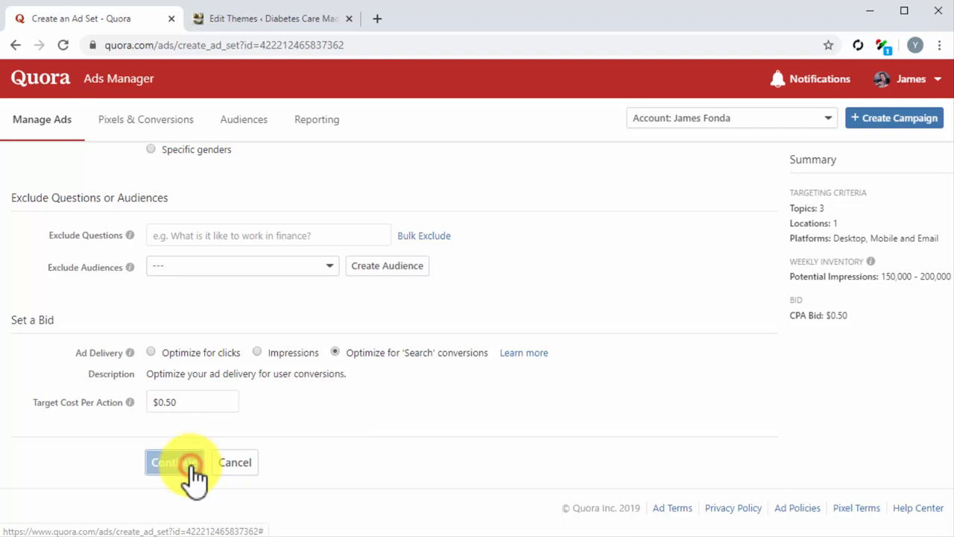
click(173, 463)
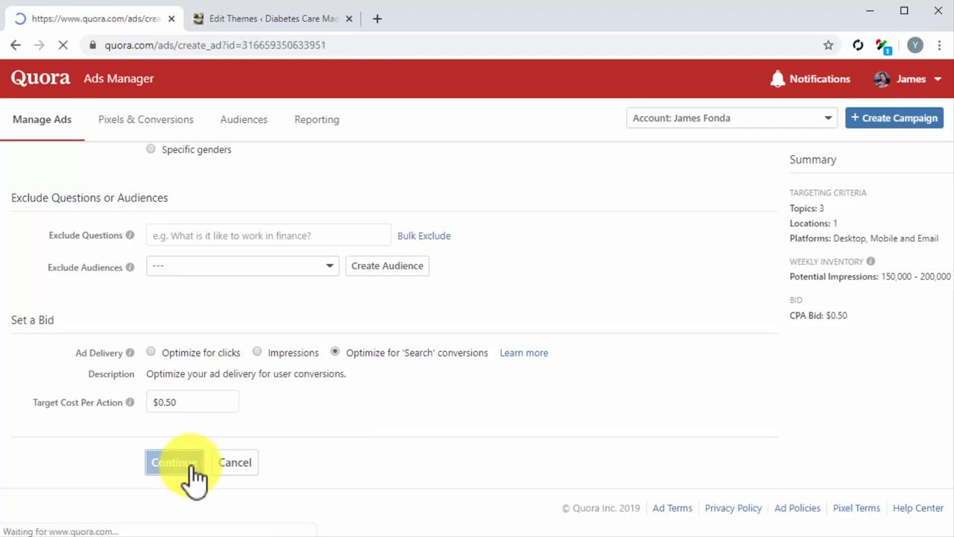
click(176, 462)
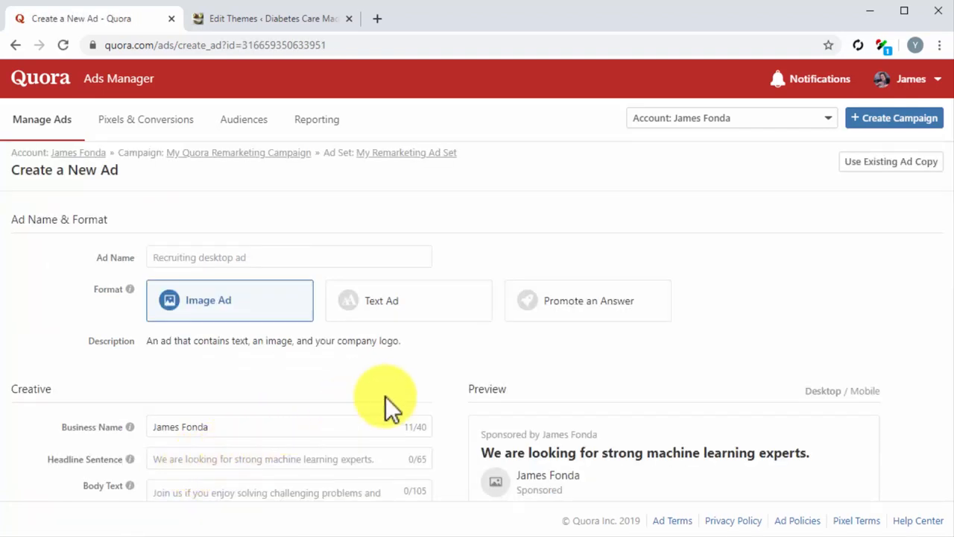
mouse_move(519, 365)
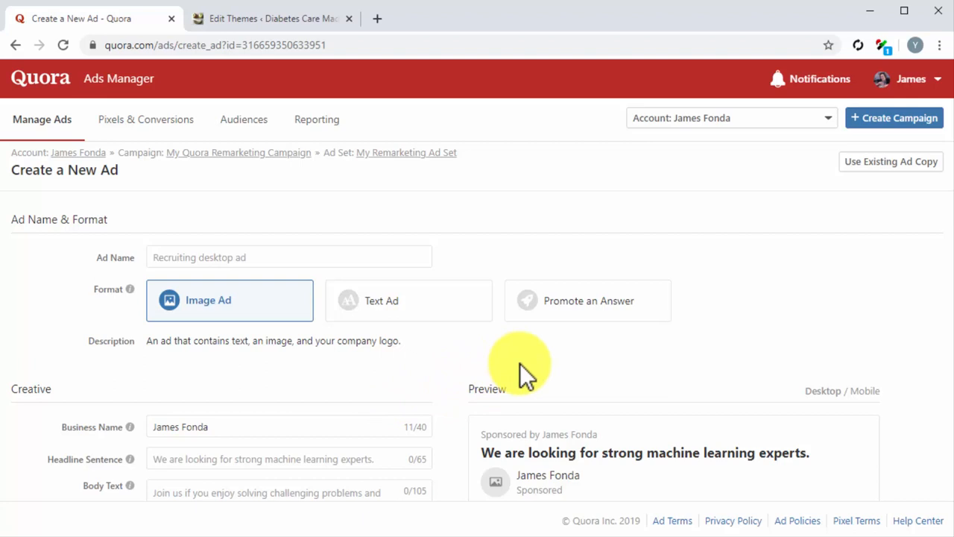
- Create 'My New Quora Remarketing Ad' as a Promote an Answer ad for Diabetes Care Made Easy and continue to order review
text(My New Quora Remarketing Ad)
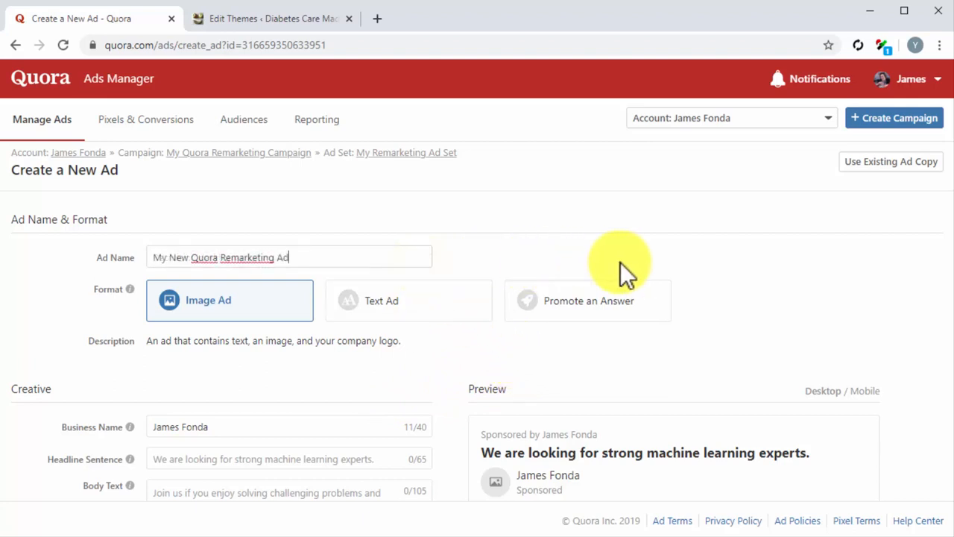
mouse_move(733, 313)
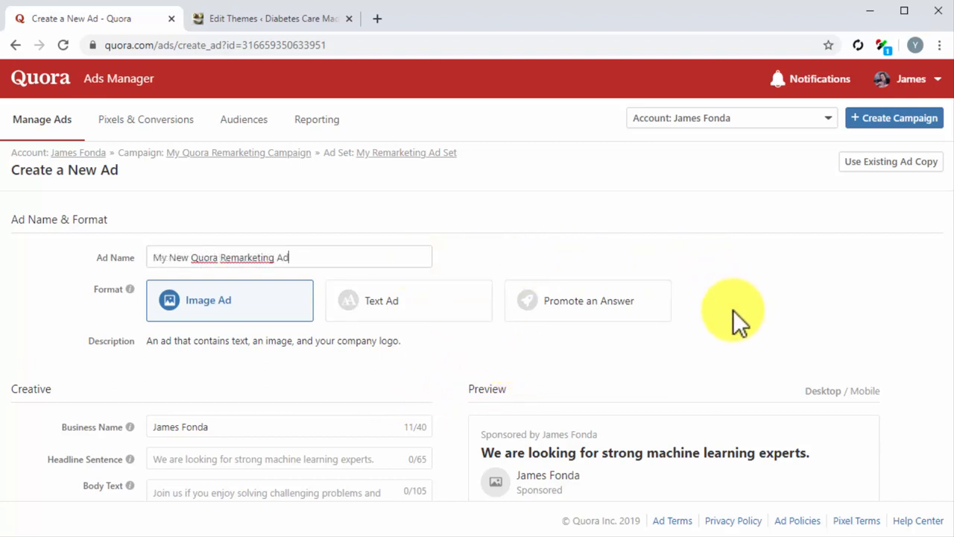
click(588, 301)
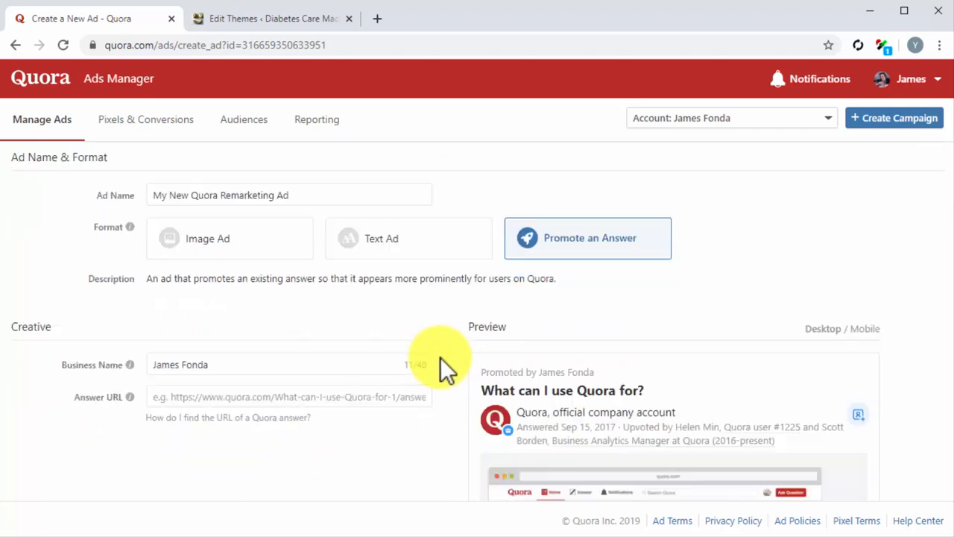
scroll(down, 3)
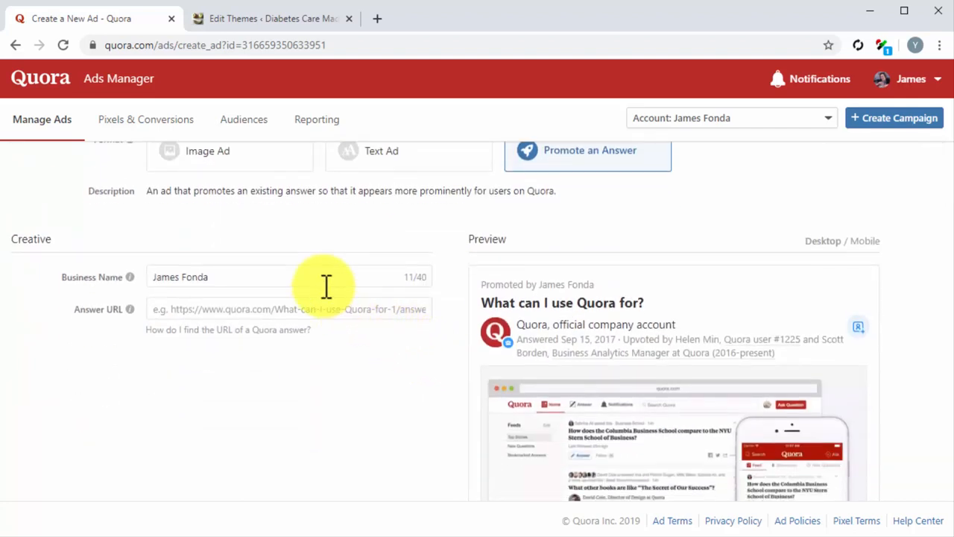
text(Diabetes Care Made Easy)
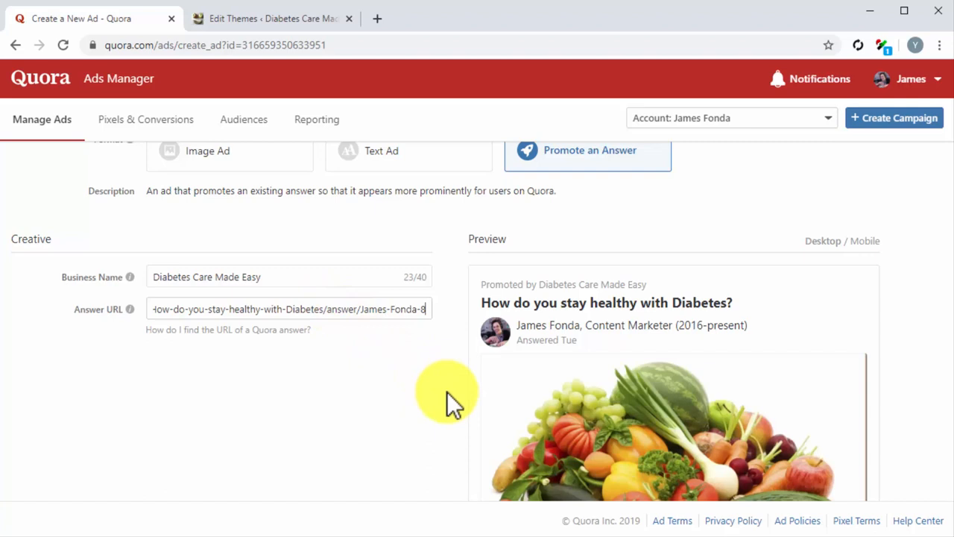
scroll(down, 3)
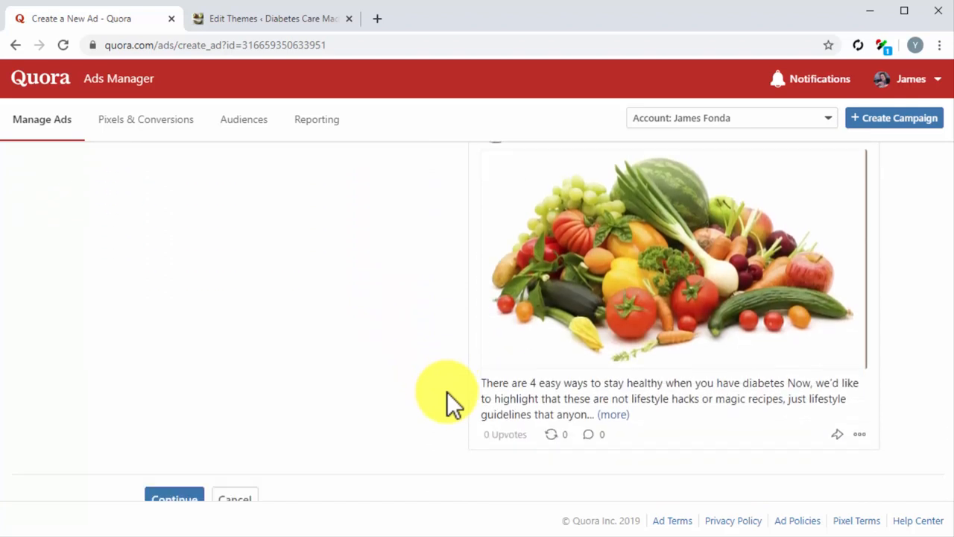
click(173, 463)
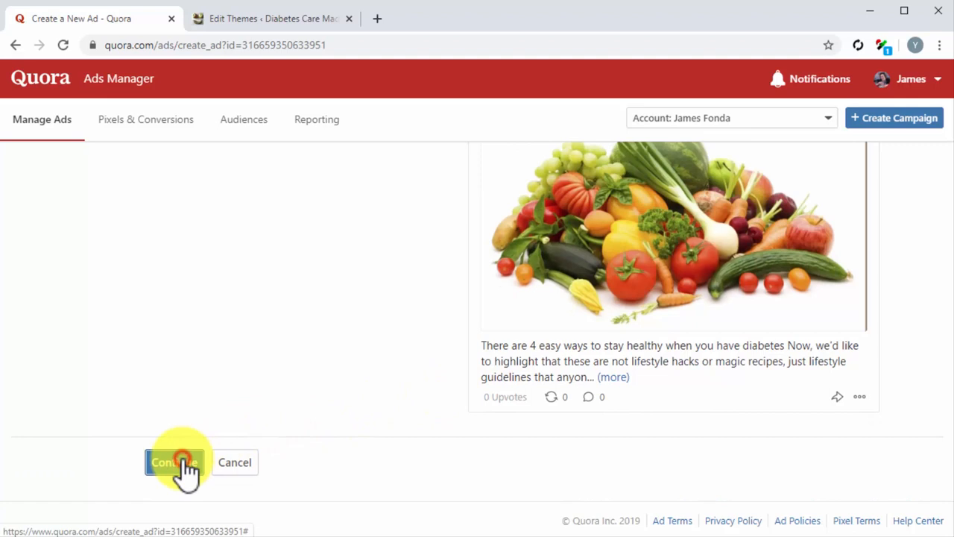
click(174, 462)
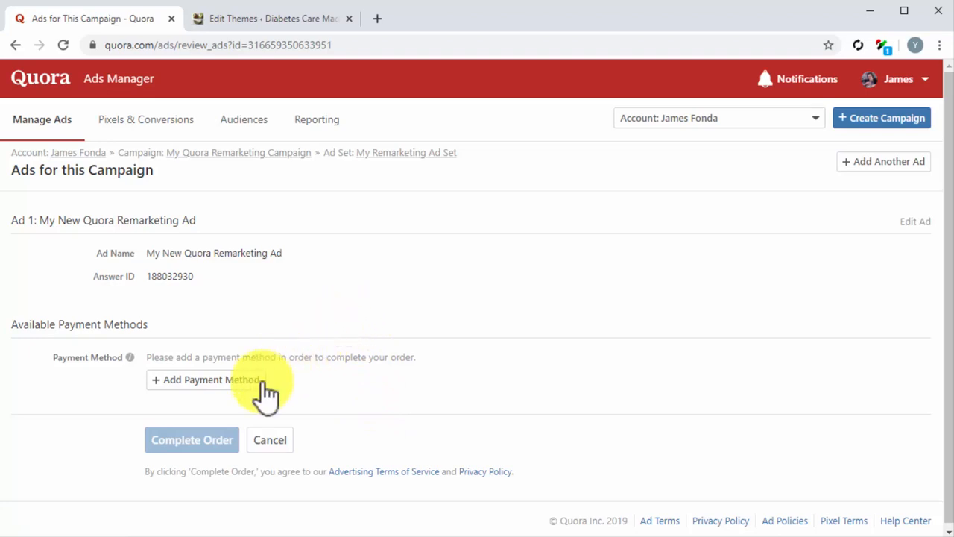
mouse_move(216, 438)
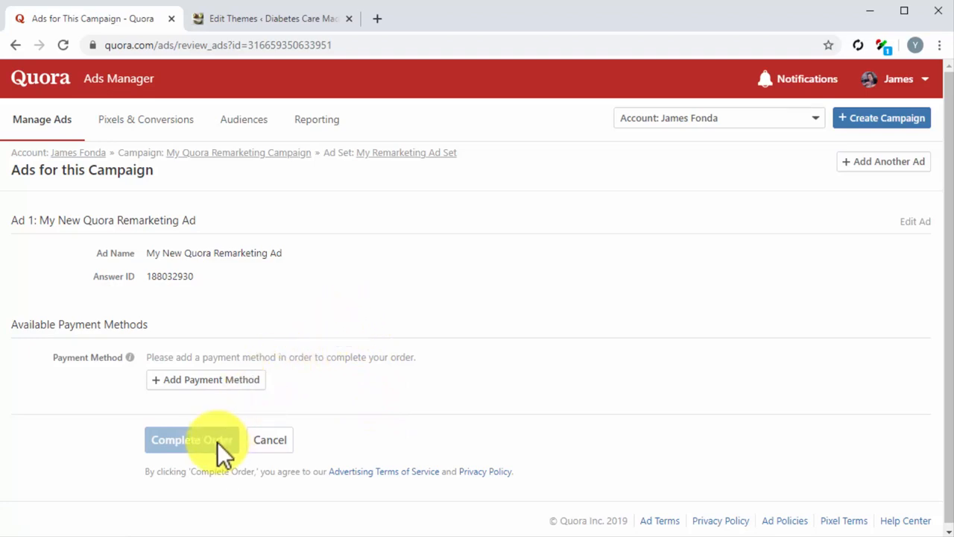